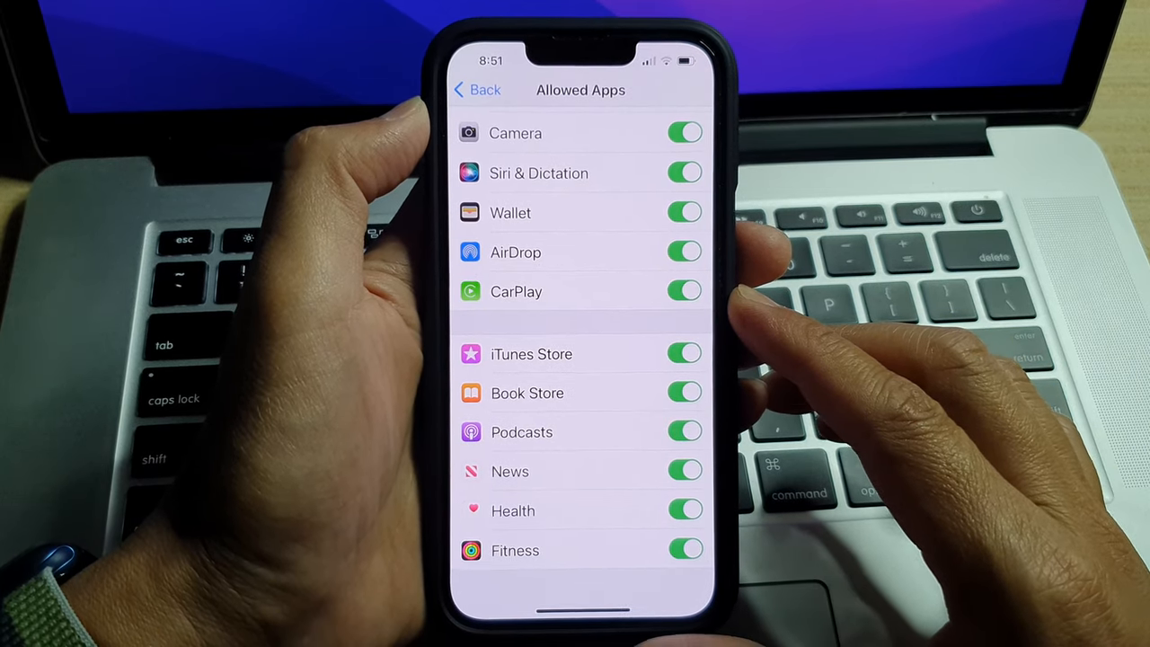
# - Leave the Allowed Apps list and return to the Home Screen
pyautogui.click(477, 89)
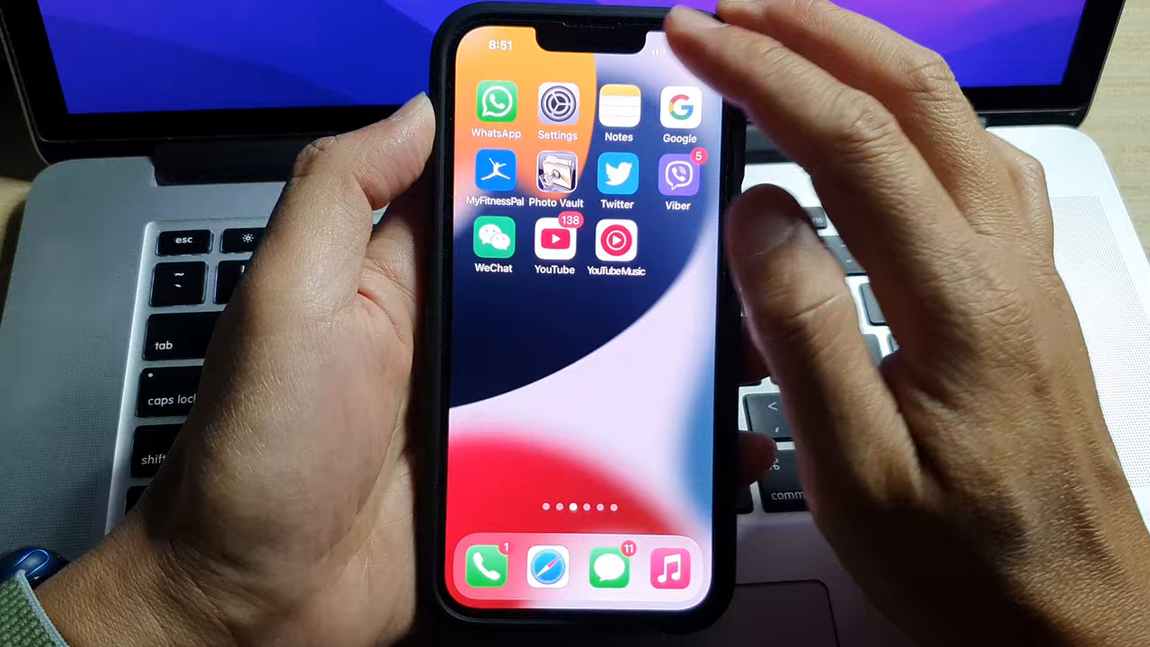
# - From Settings, go into Screen Time and reach Content & Privacy Restrictions
pyautogui.click(557, 108)
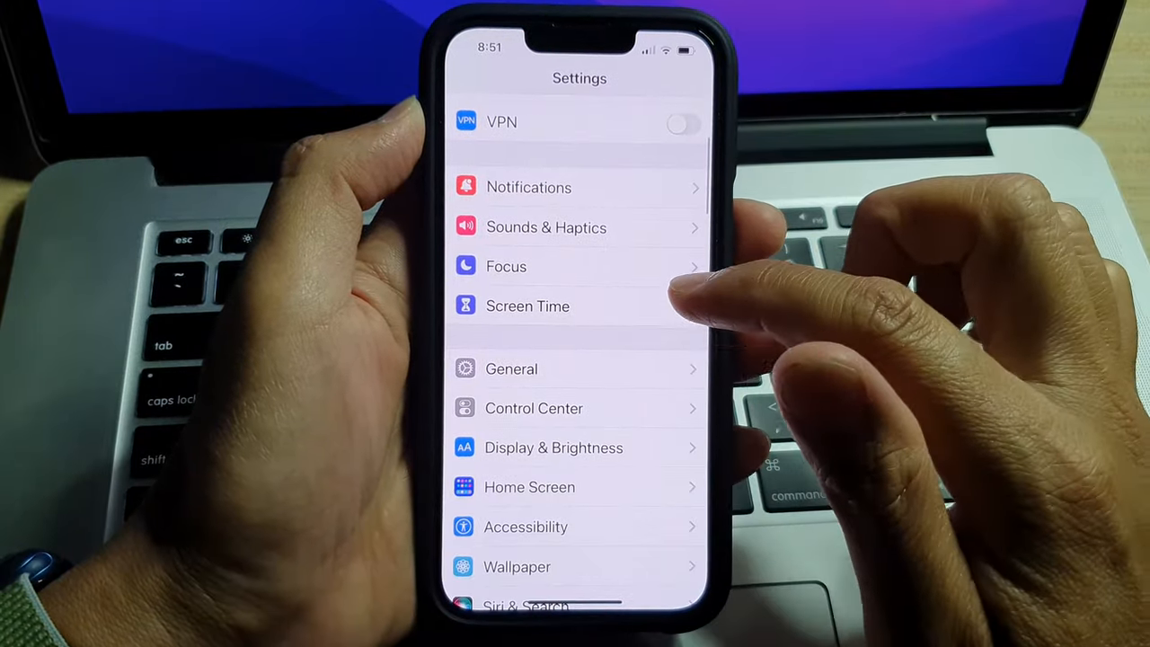
pyautogui.click(527, 306)
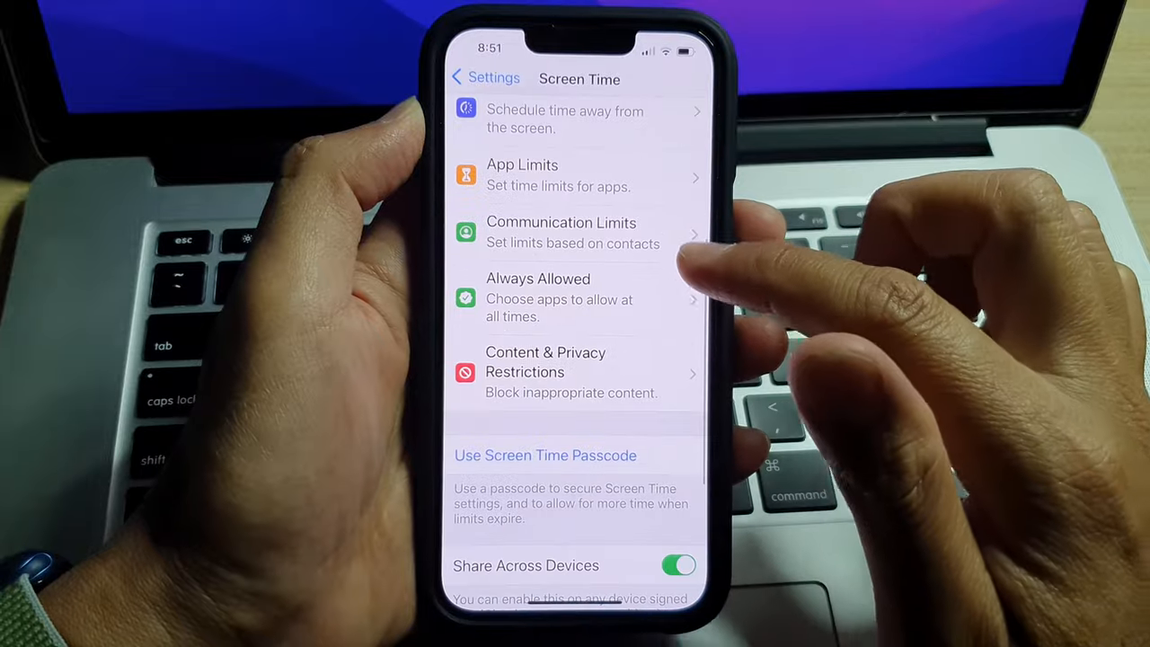
pyautogui.scroll(-3)
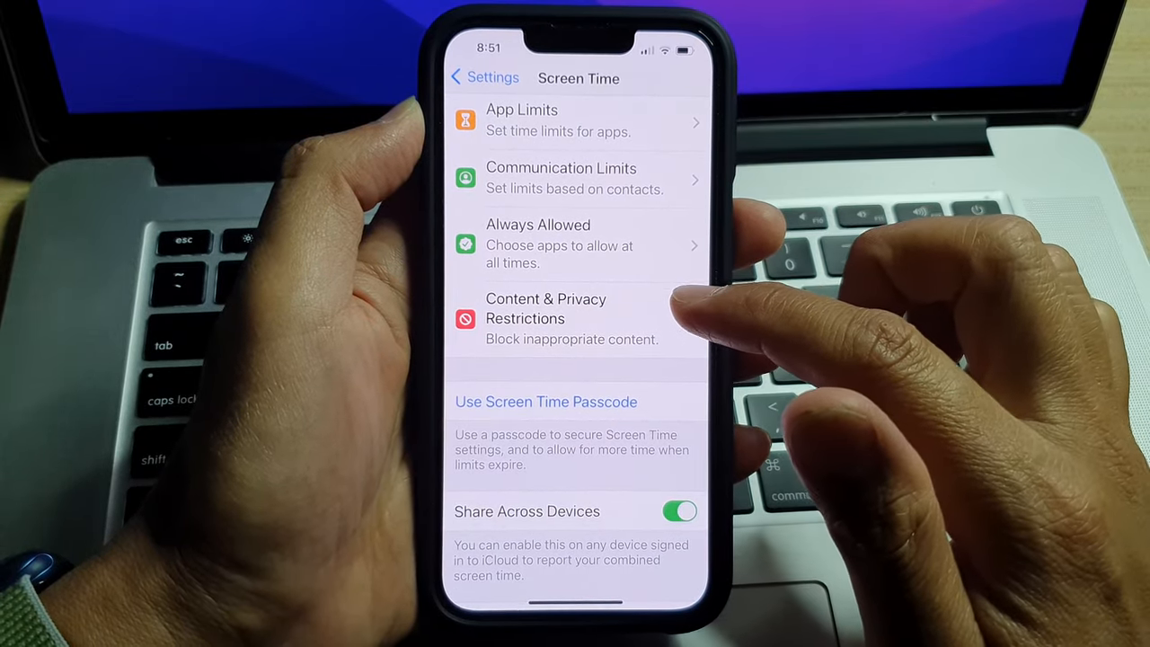
pyautogui.click(546, 319)
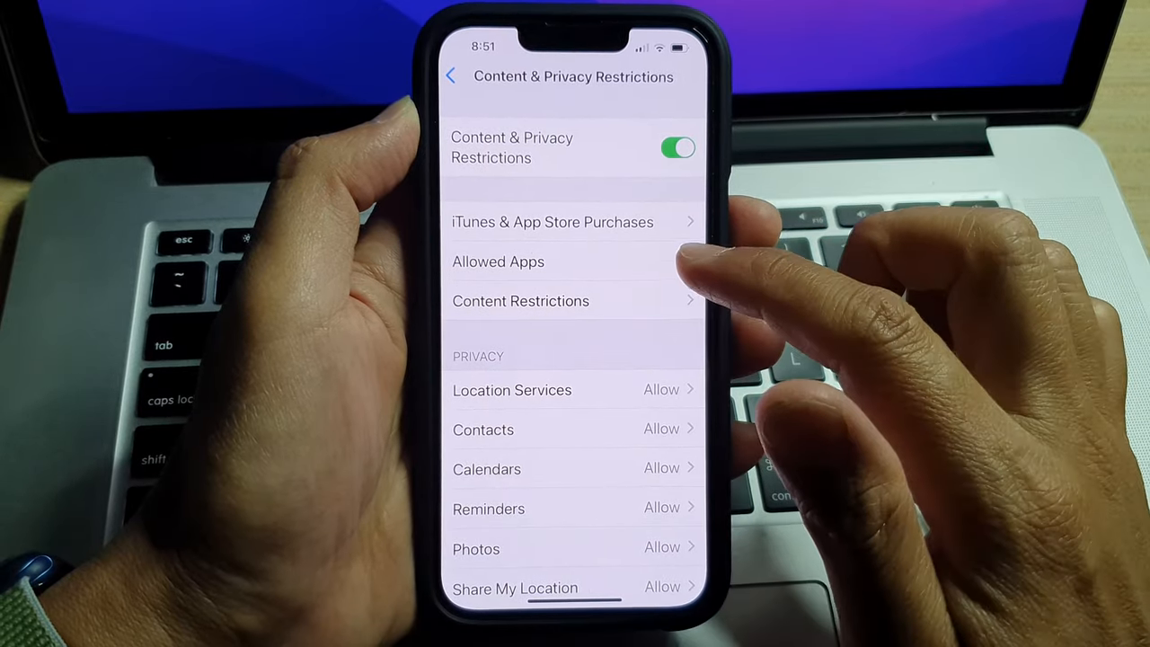
# - In Allowed Apps, switch CarPlay off and then back on
pyautogui.click(498, 262)
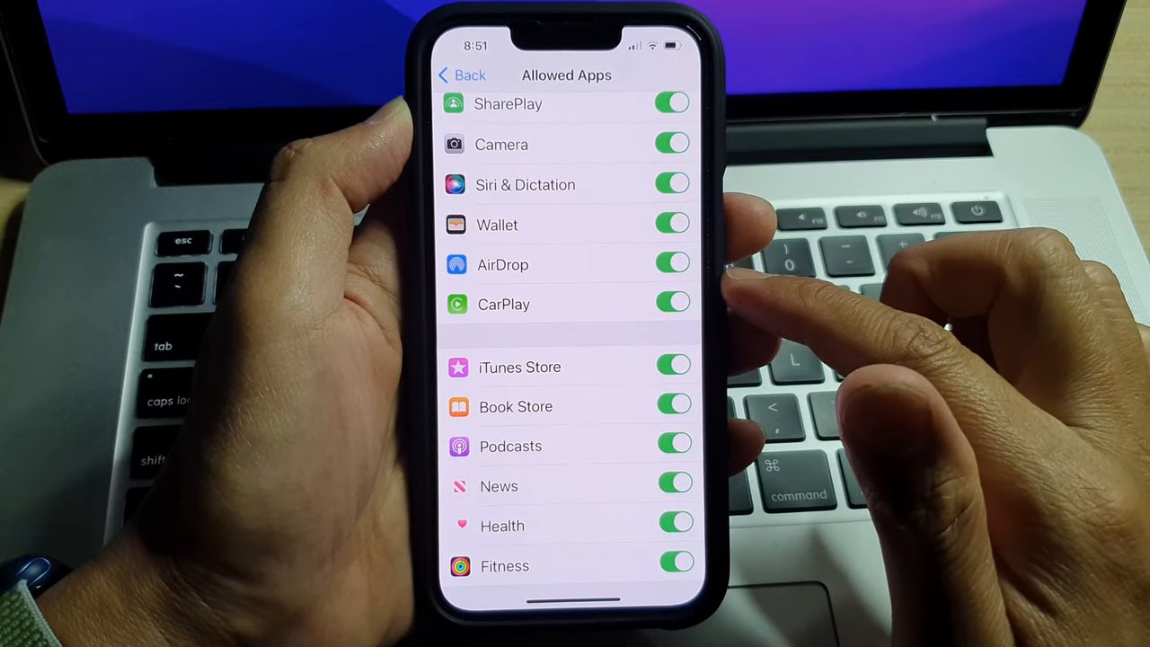
pyautogui.click(672, 303)
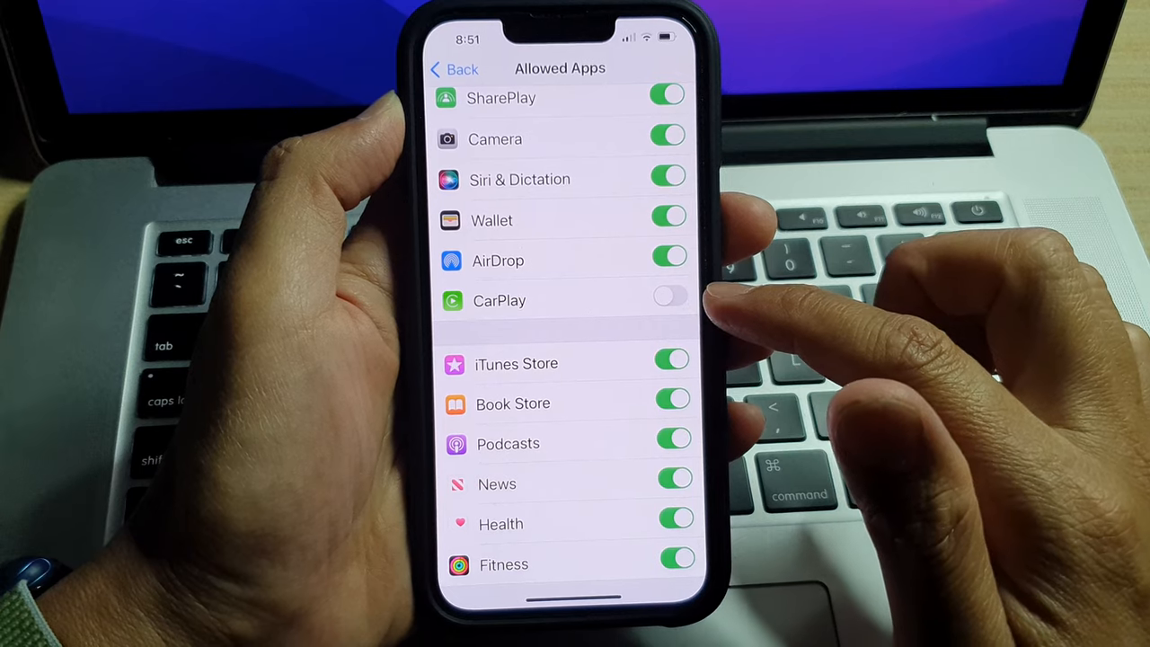
pyautogui.click(669, 299)
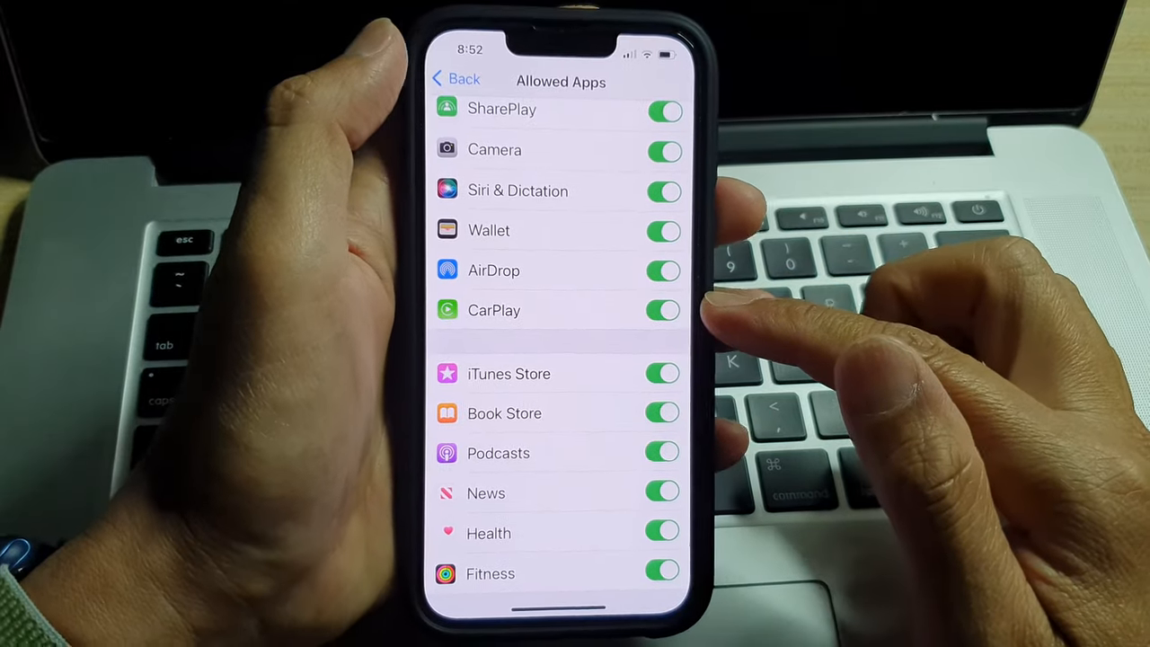
# - Navigate back out to the main Settings list
pyautogui.click(457, 79)
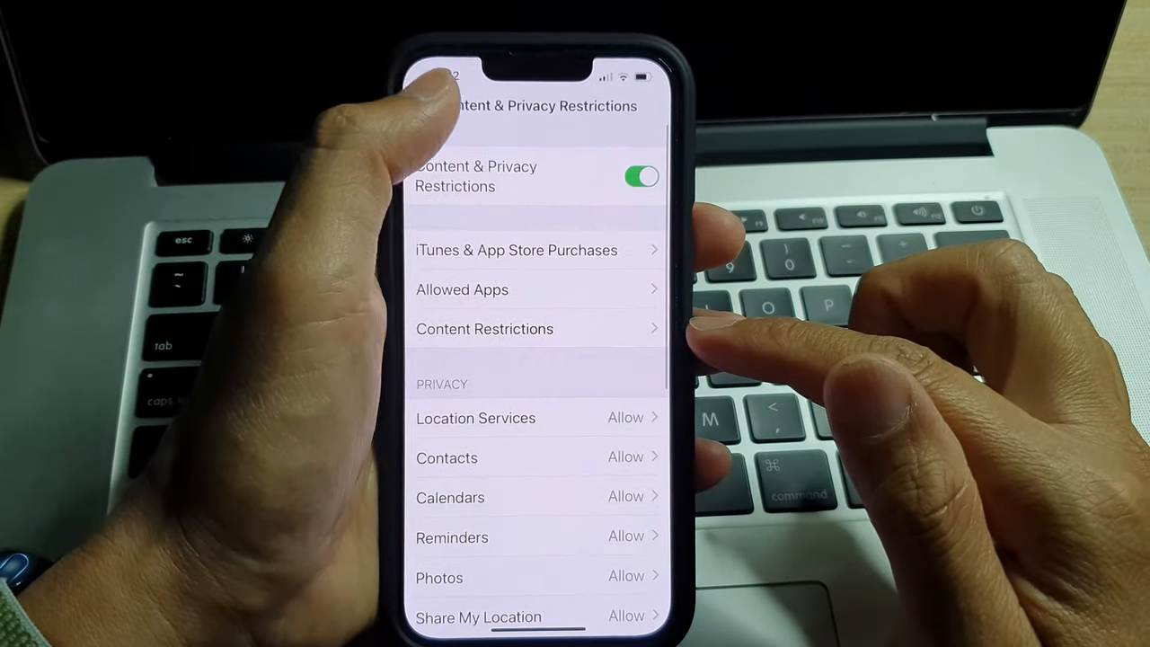
pyautogui.click(440, 99)
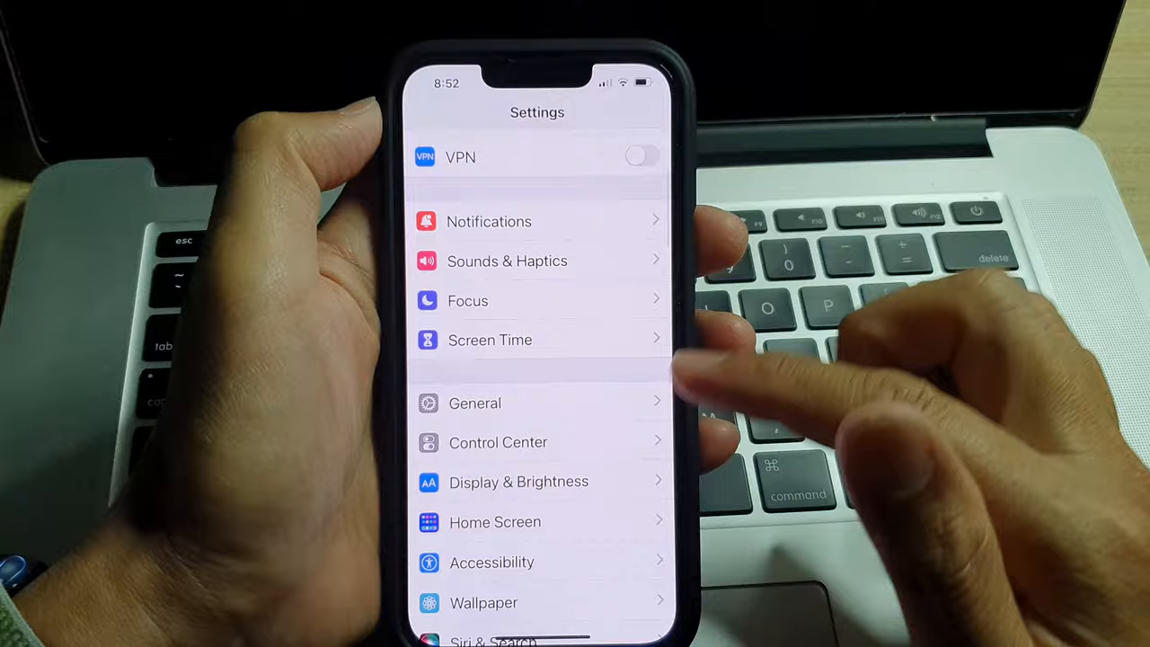